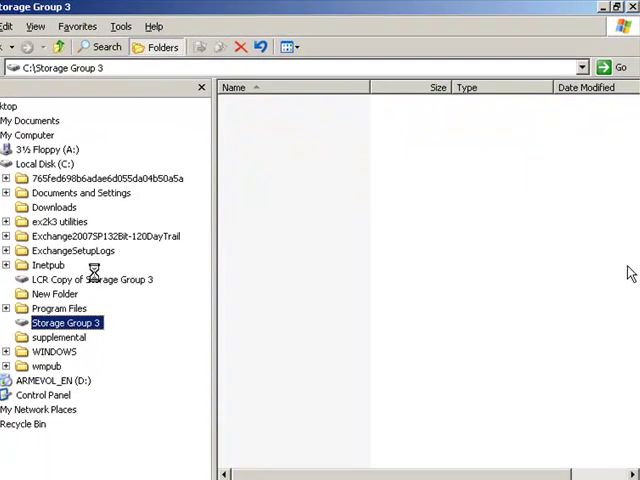
# Step: Browse the empty Storage Group 3 and LCR Copy of Storage Group 3 folders on drive C
pyautogui.click(94, 280)
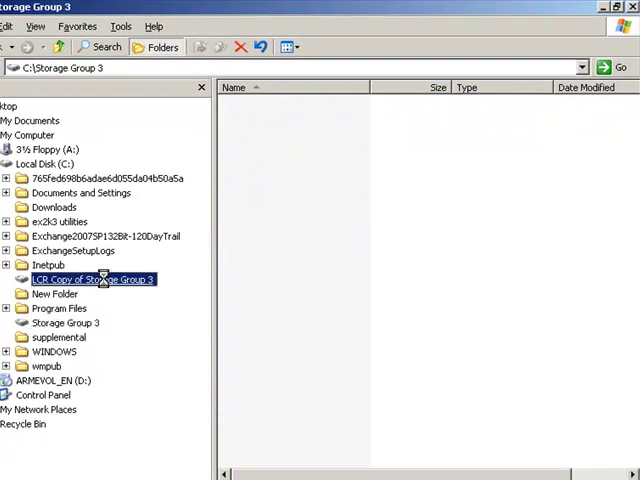
pyautogui.click(64, 322)
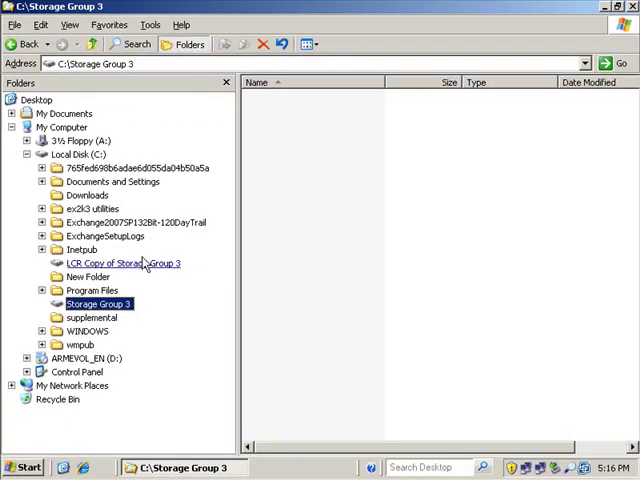
pyautogui.click(124, 264)
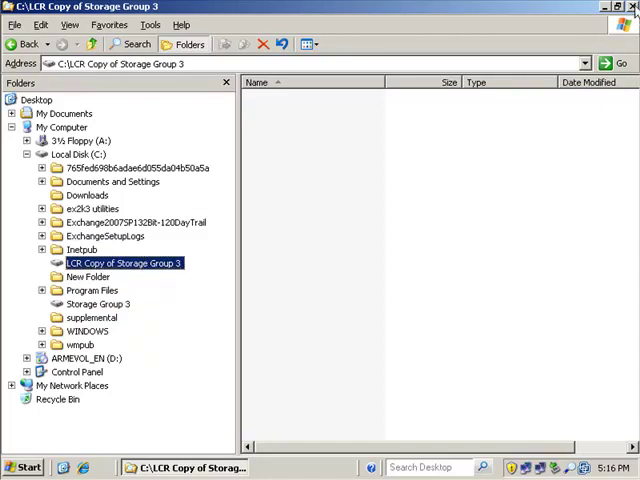
pyautogui.click(24, 468)
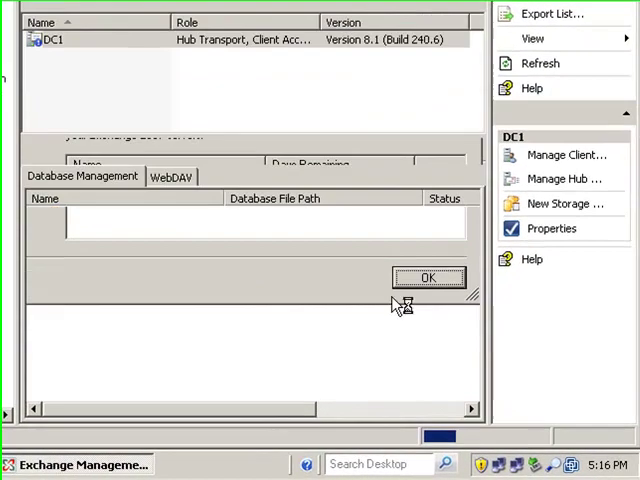
# Step: Dismiss the server properties and inspect DC1's First Storage Group and its Mailbox Database
pyautogui.click(428, 276)
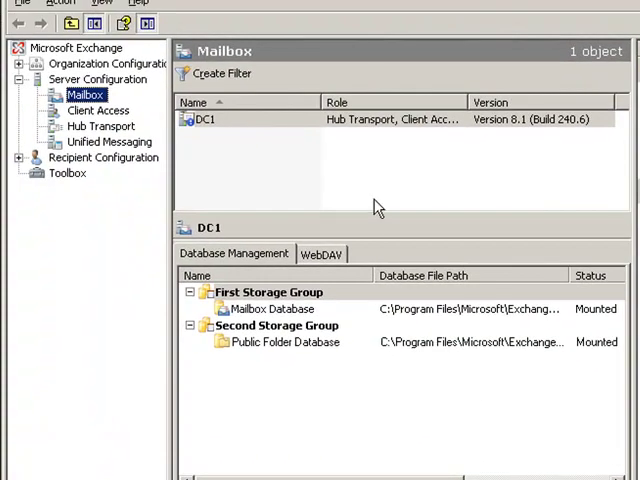
pyautogui.moveTo(264, 344)
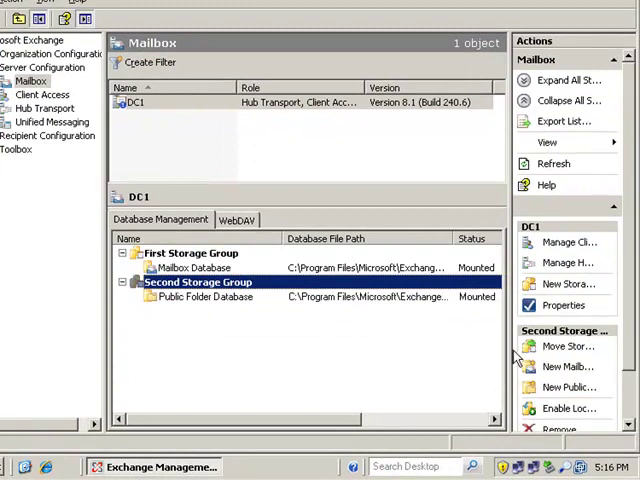
pyautogui.moveTo(452, 324)
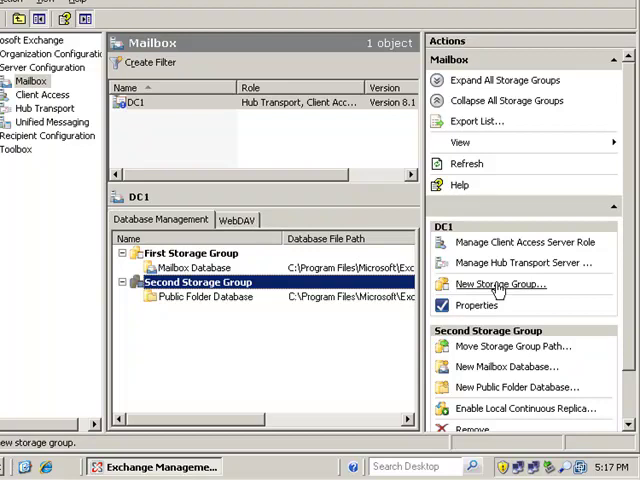
pyautogui.click(196, 268)
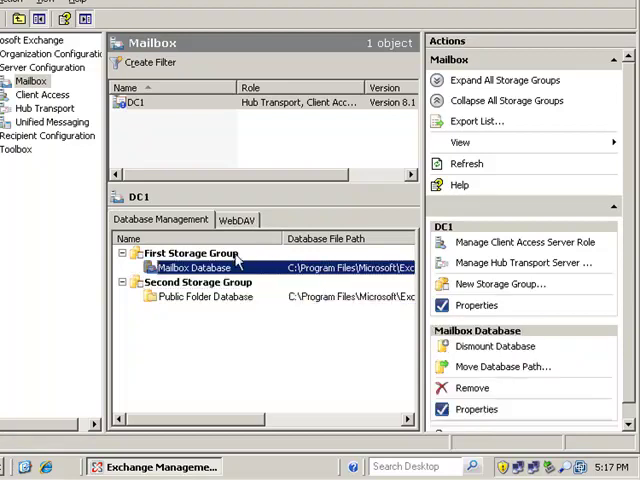
pyautogui.click(184, 252)
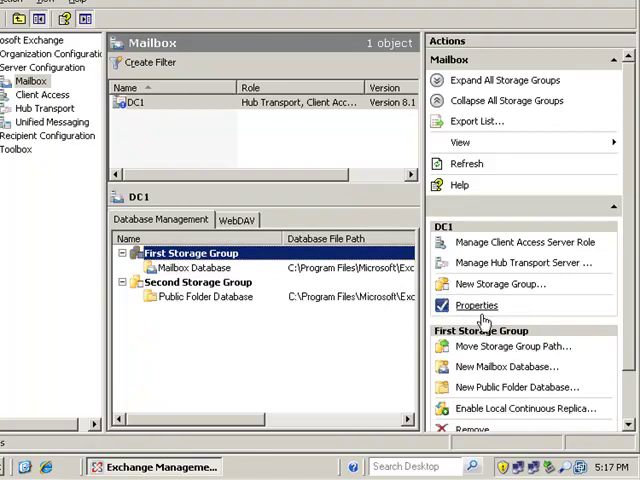
# Step: Start a new storage group named Storage Group 3
pyautogui.click(502, 284)
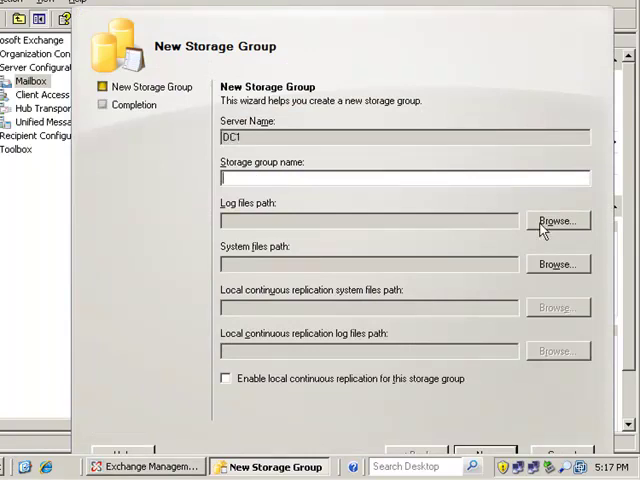
pyautogui.write('Storage Group')
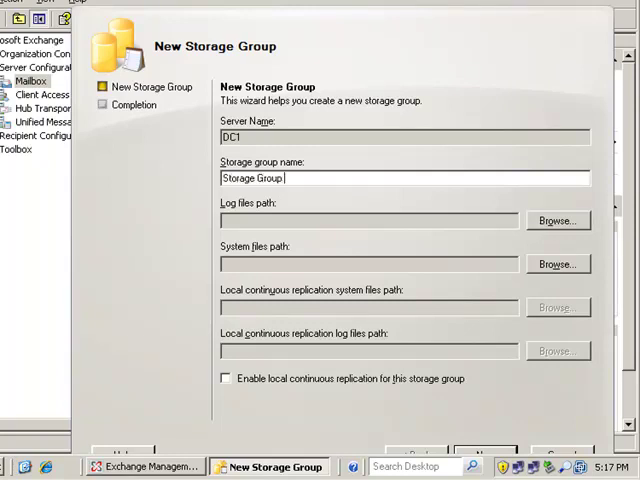
pyautogui.write('3')
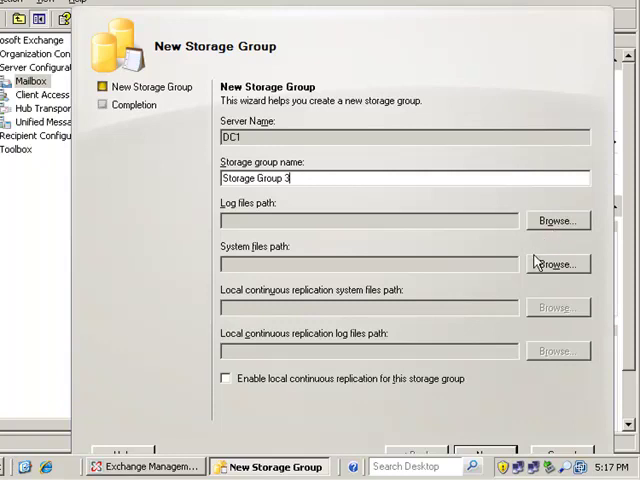
pyautogui.moveTo(376, 260)
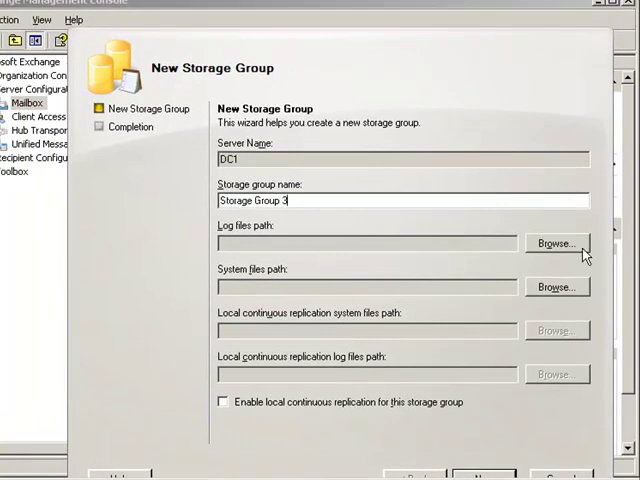
# Step: Set the log files path to the C:\Storage Group 3 folder
pyautogui.click(556, 242)
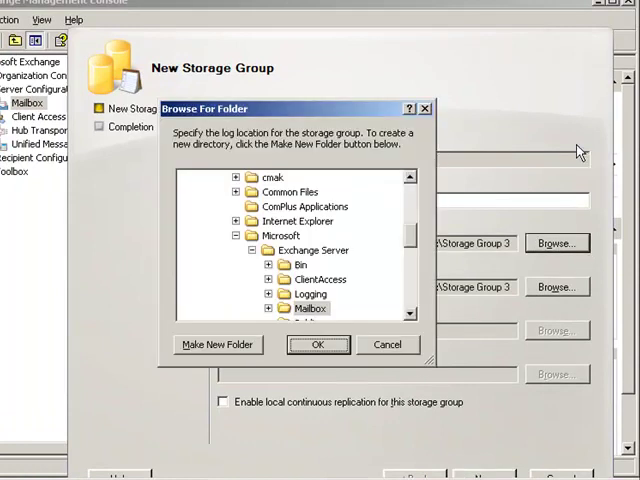
pyautogui.scroll(3)
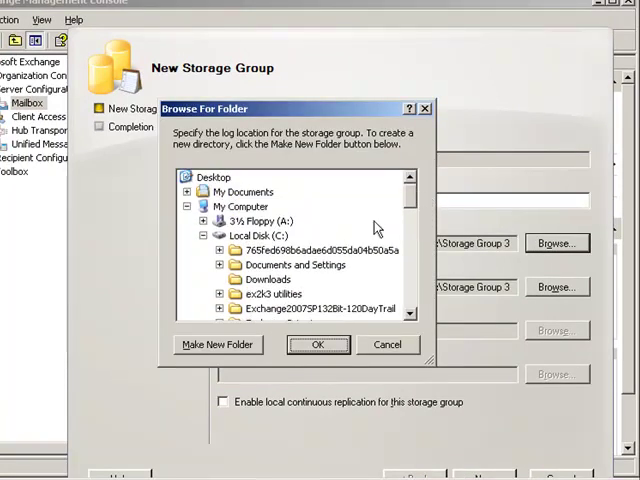
pyautogui.click(208, 236)
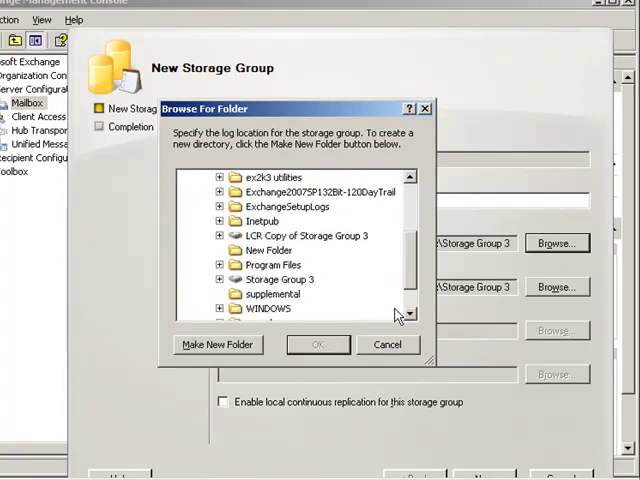
pyautogui.click(304, 270)
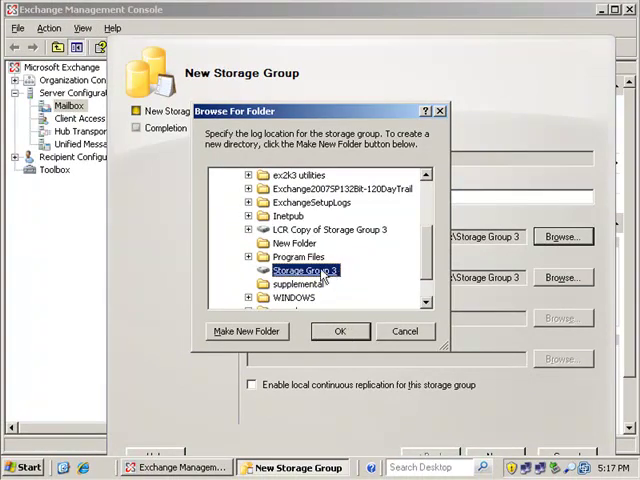
pyautogui.click(340, 332)
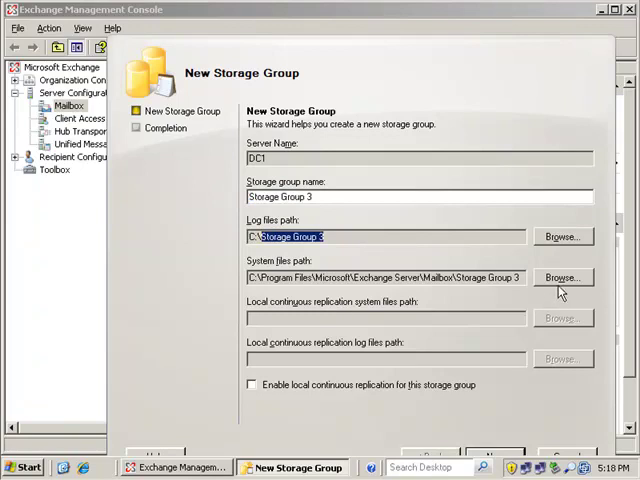
# Step: Enable local continuous replication with system files copied to C:\LCR Copy of Storage Group 3
pyautogui.click(560, 276)
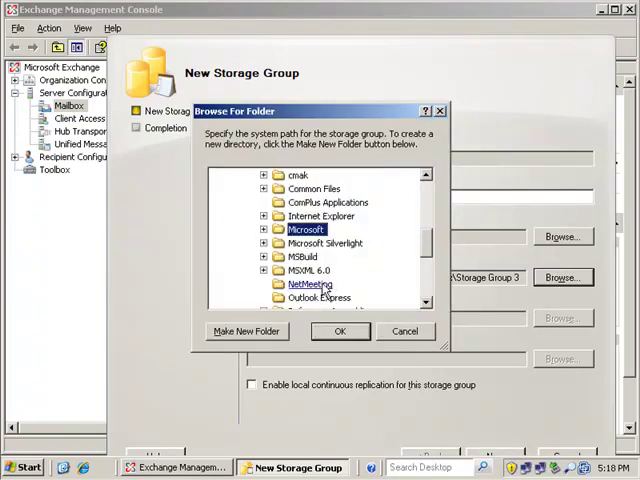
pyautogui.scroll(-3)
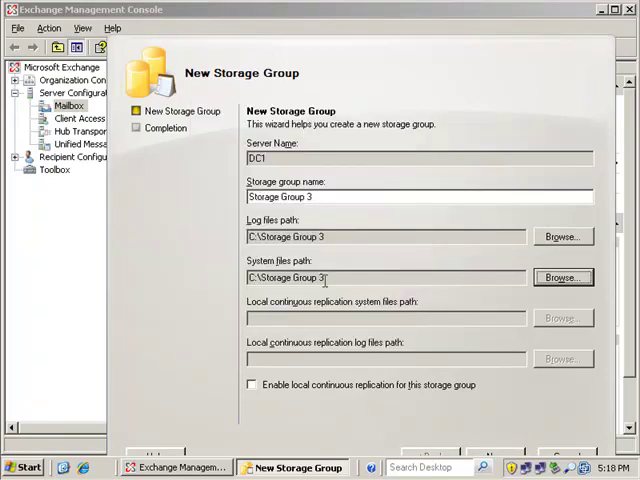
pyautogui.moveTo(392, 332)
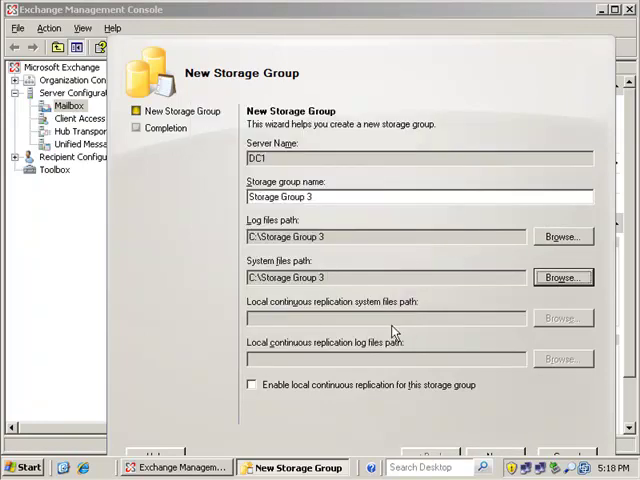
pyautogui.moveTo(572, 322)
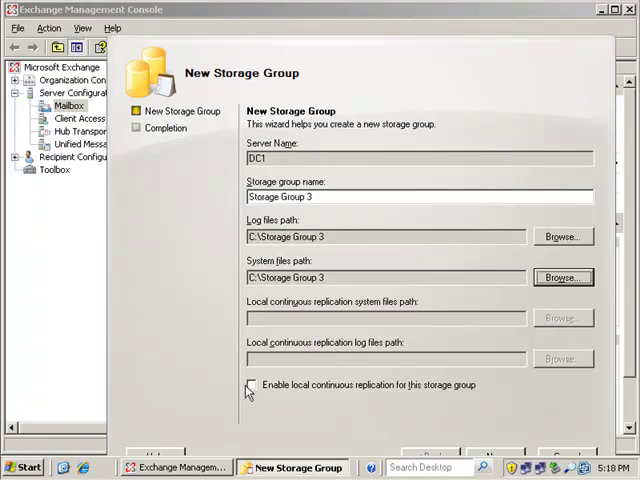
pyautogui.click(252, 384)
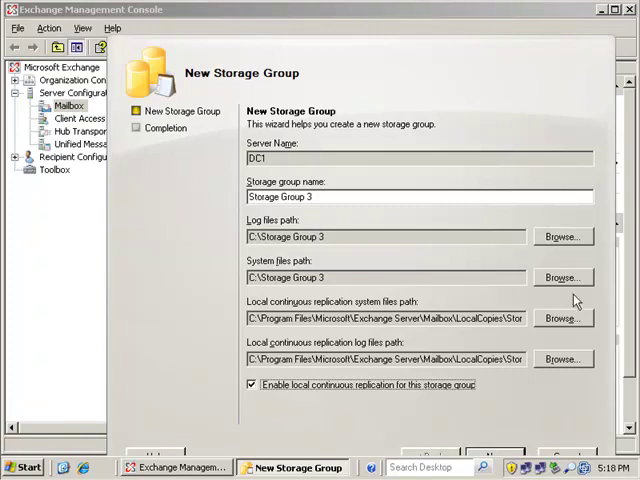
pyautogui.click(560, 276)
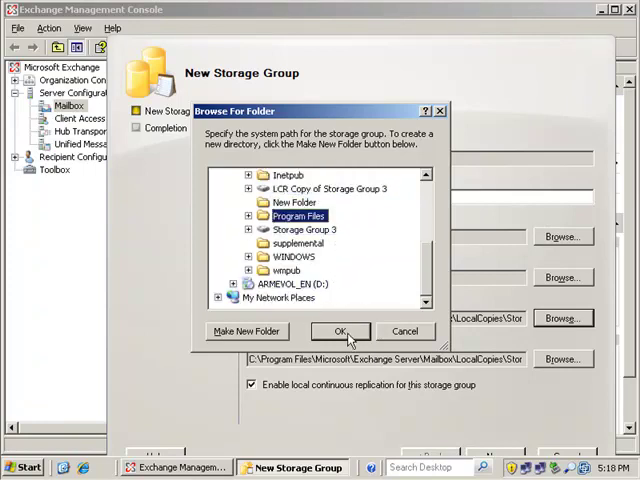
pyautogui.click(330, 188)
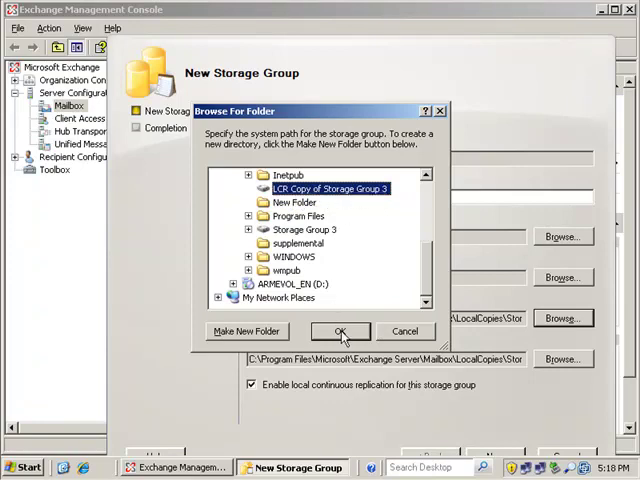
pyautogui.click(340, 332)
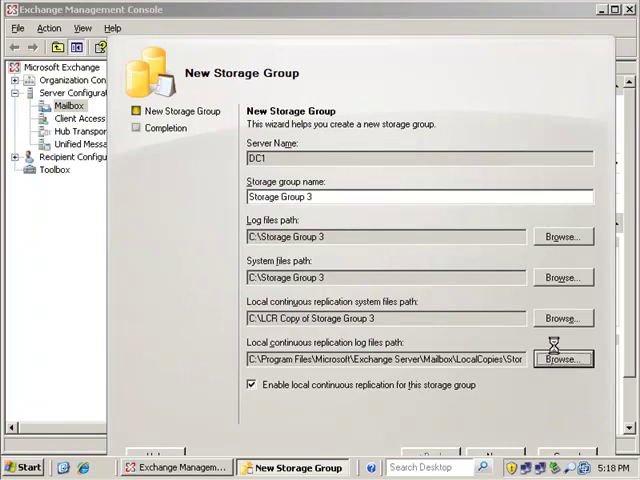
# Step: Set the replication log files path to C:\LCR Copy of Storage Group 3
pyautogui.click(560, 358)
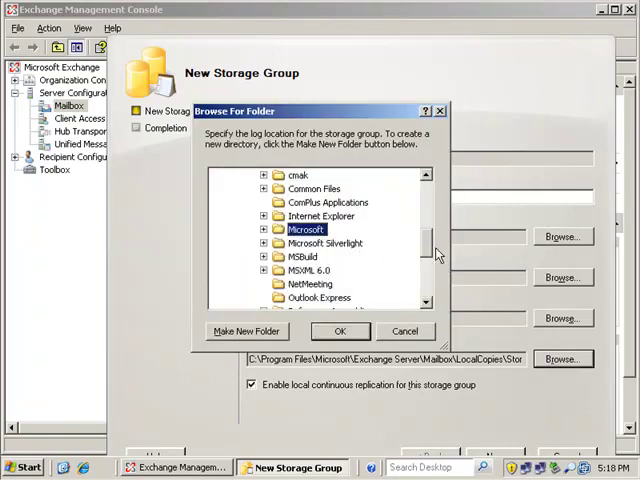
pyautogui.scroll(3)
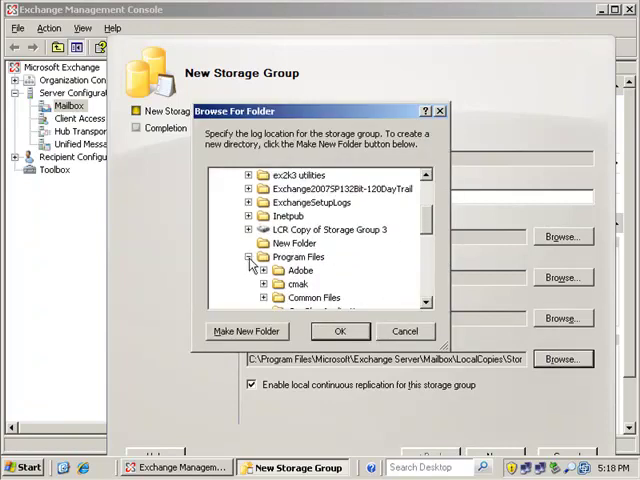
pyautogui.click(248, 256)
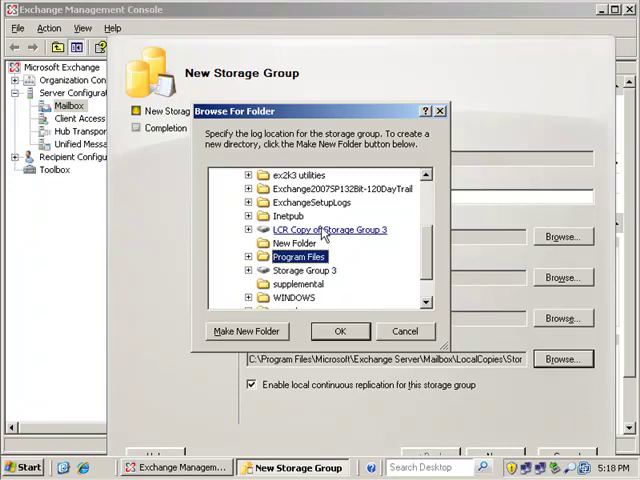
pyautogui.click(340, 332)
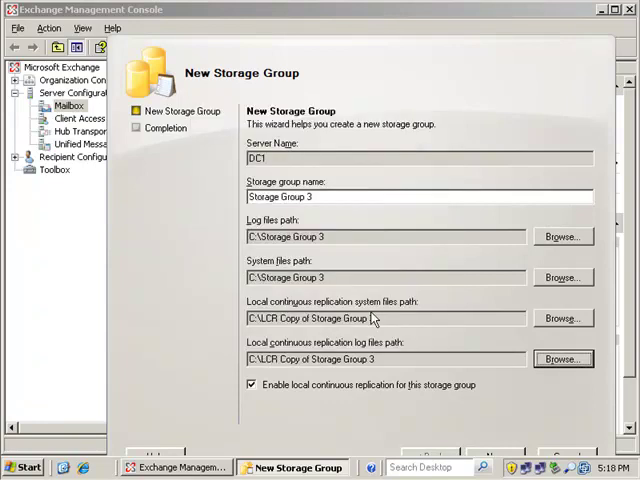
pyautogui.doubleClick(356, 318)
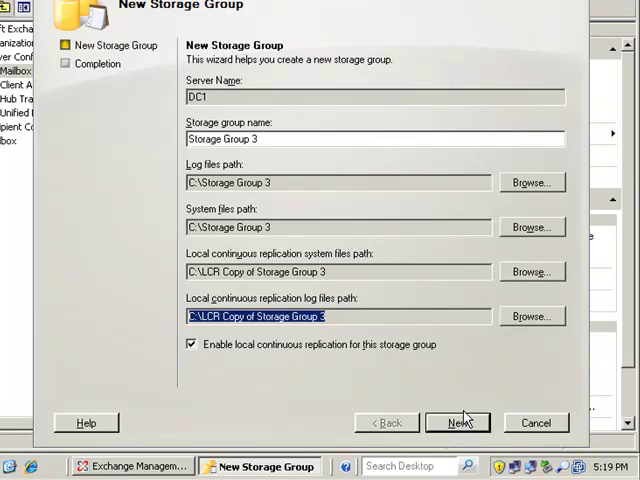
# Step: Run the wizard so Storage Group 3 is created with its LCR copy paths applied
pyautogui.click(456, 422)
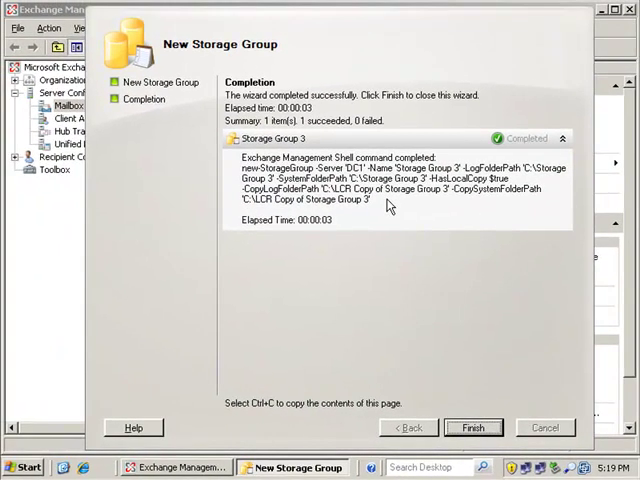
pyautogui.moveTo(366, 208)
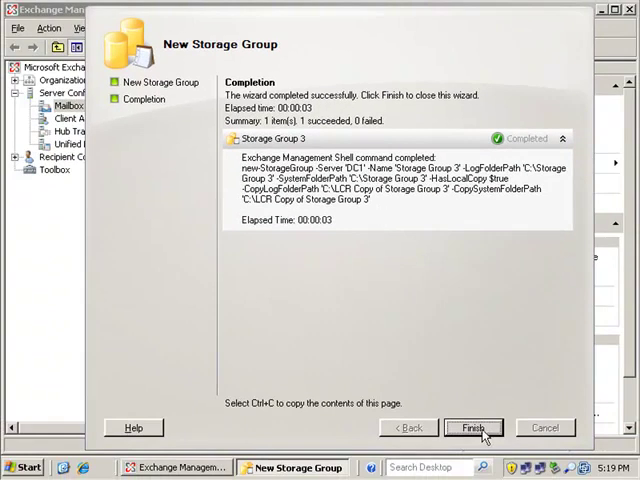
# Step: Finish the wizard and bring up the actions menu for the new Storage Group 3 under DC1
pyautogui.click(472, 428)
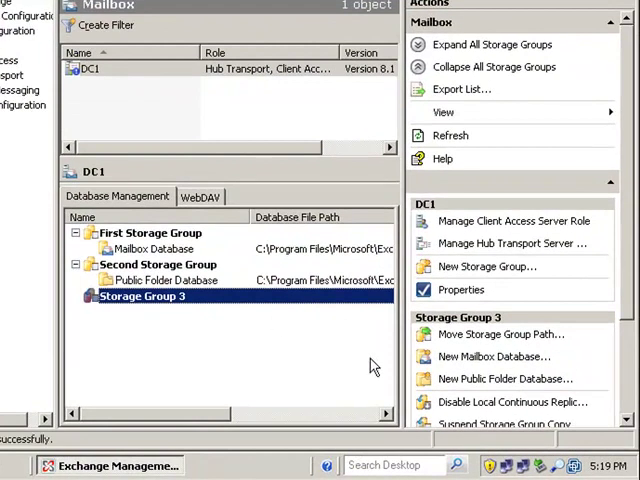
pyautogui.moveTo(308, 318)
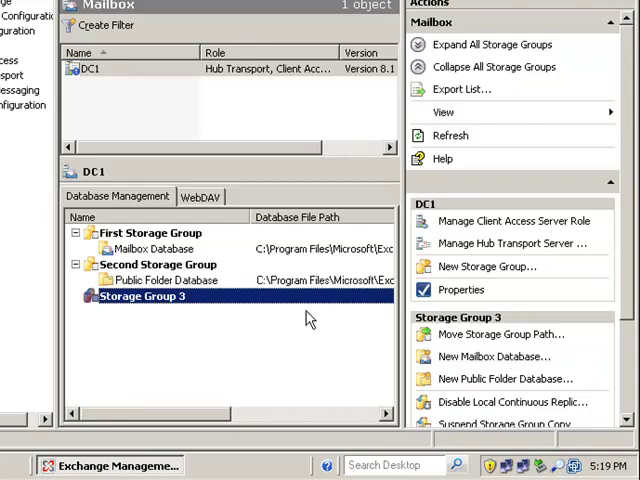
pyautogui.rightClick(140, 296)
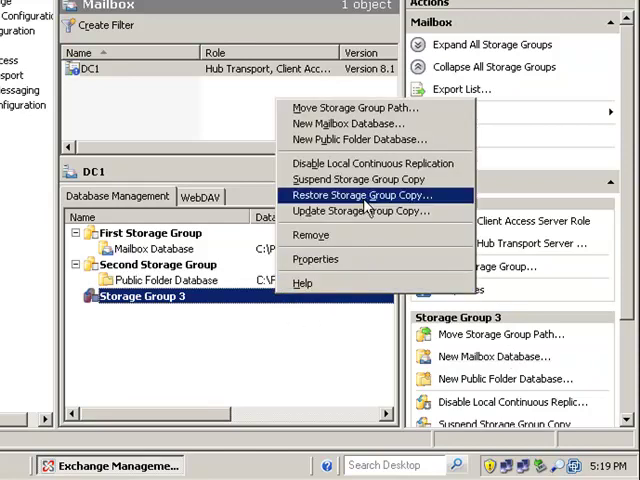
pyautogui.moveTo(356, 122)
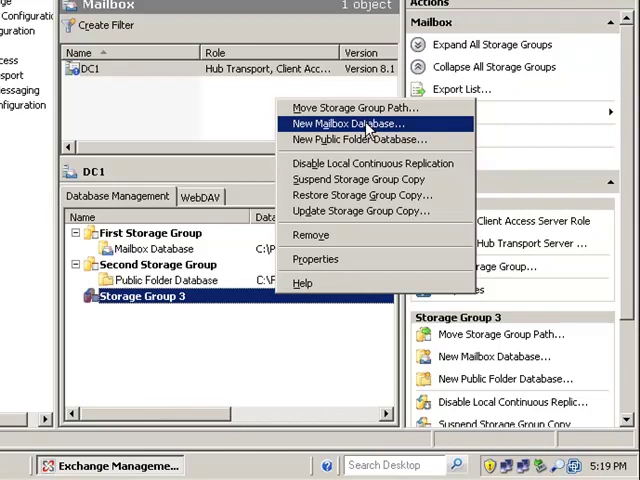
pyautogui.moveTo(484, 364)
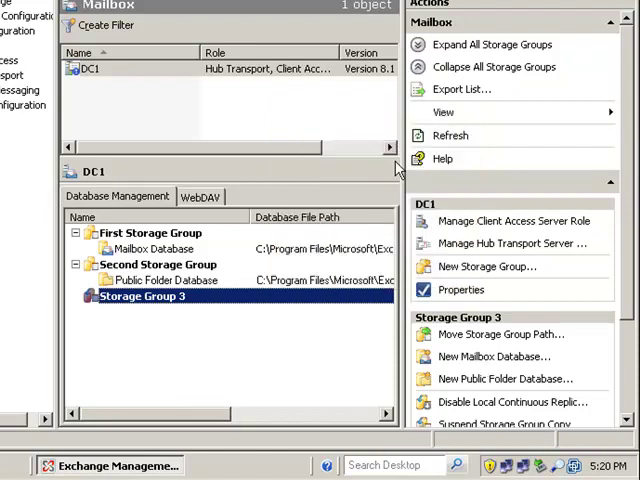
# Step: Name the new mailbox database Database 3, saving Database 3.edb in Storage Group 3 and the LCR copy folder
pyautogui.click(492, 356)
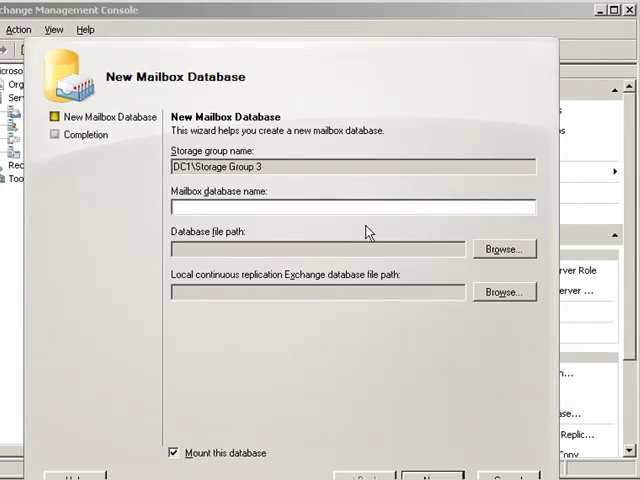
pyautogui.write('St')
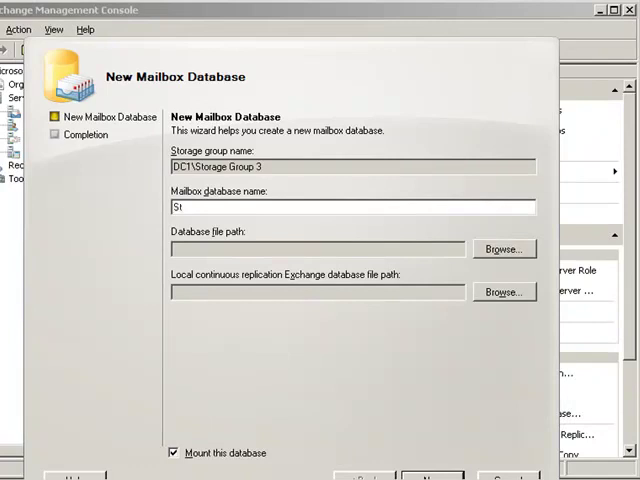
pyautogui.write('Di')
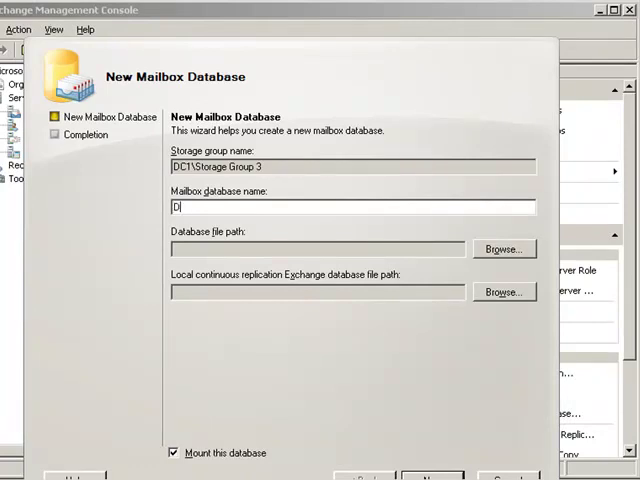
pyautogui.write('Database')
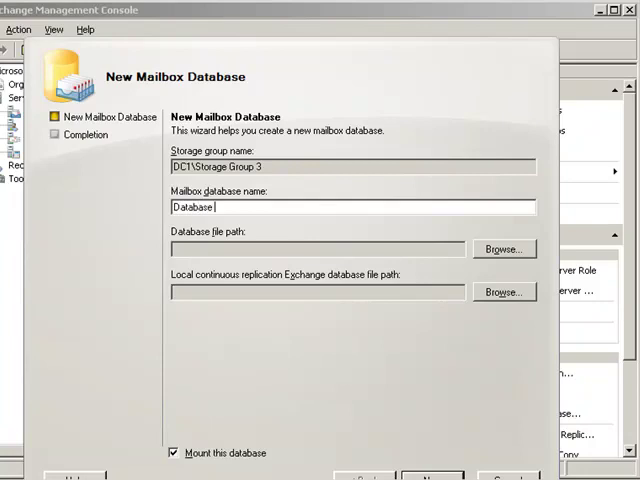
pyautogui.write('3')
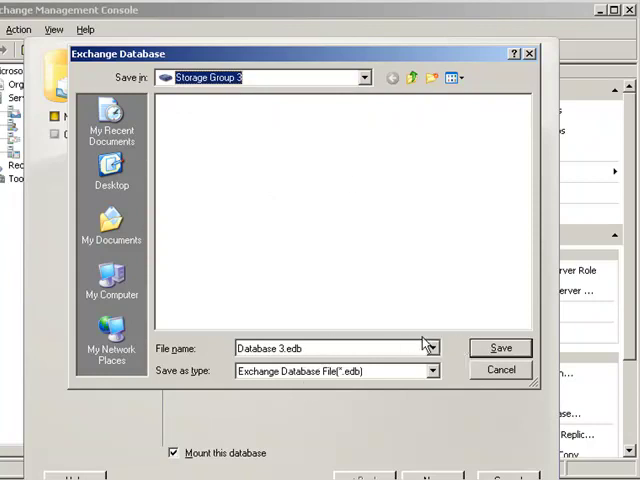
pyautogui.click(500, 348)
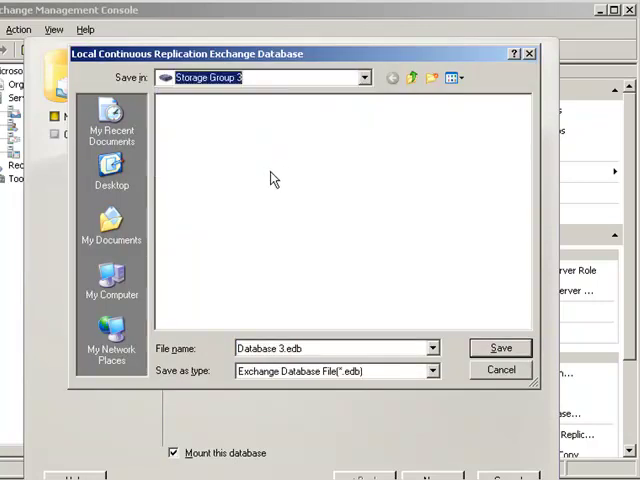
pyautogui.moveTo(390, 136)
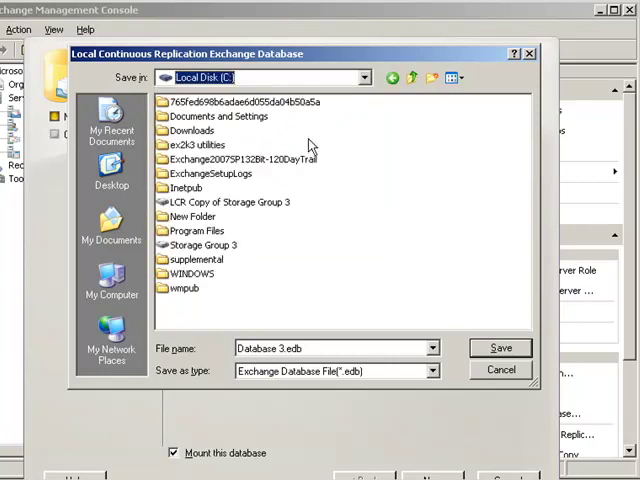
pyautogui.doubleClick(224, 202)
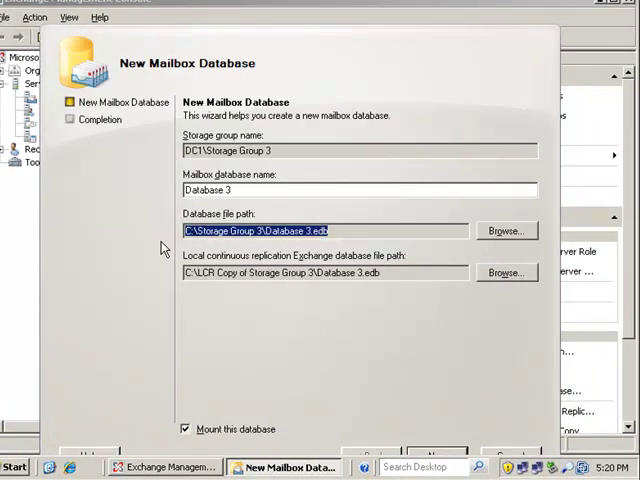
# Step: Confirm the LCR copy path and create Database 3 so it is mounted in Storage Group 3
pyautogui.click(320, 272)
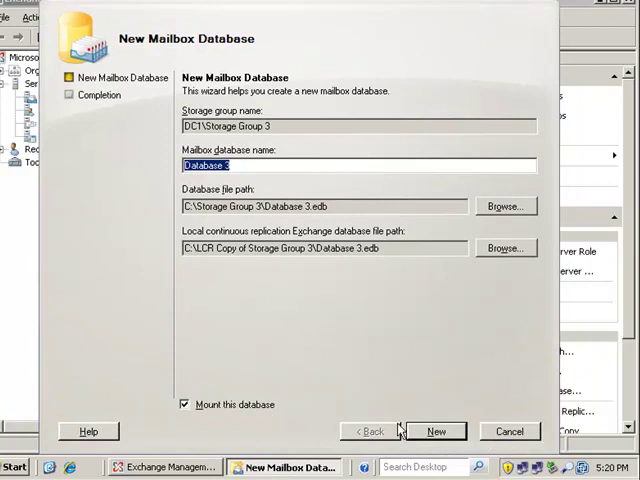
pyautogui.click(436, 432)
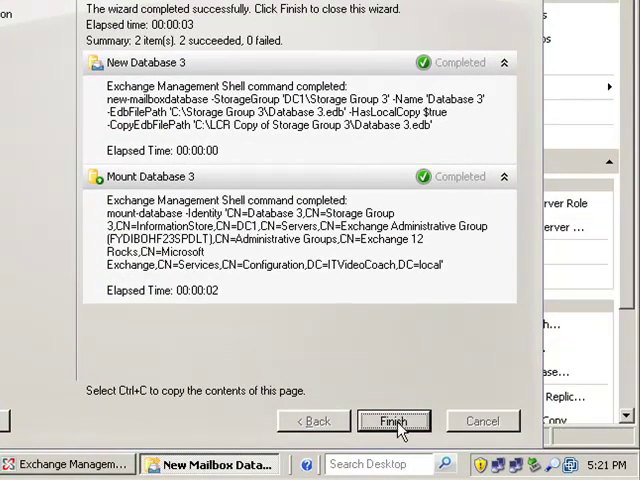
pyautogui.moveTo(380, 260)
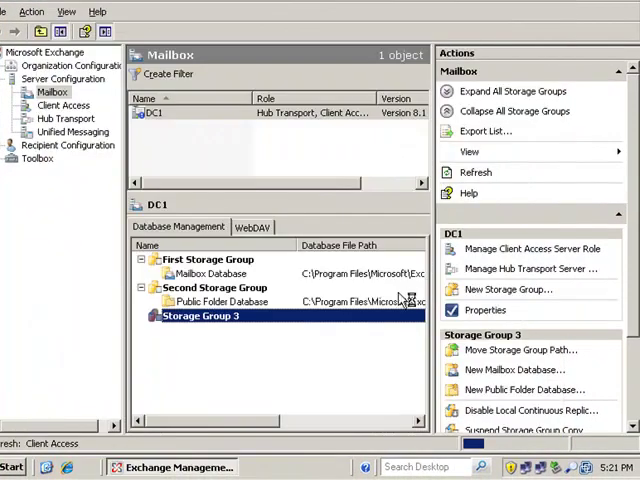
# Step: Expand Storage Group 3 and verify Database 3 is Mounted with copy status Healthy
pyautogui.click(148, 316)
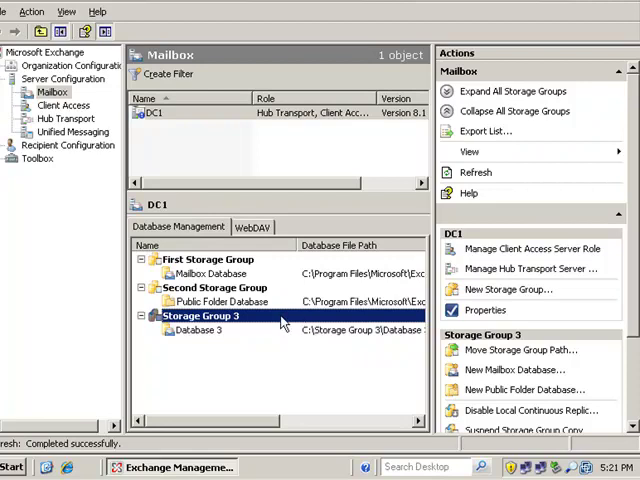
pyautogui.moveTo(62, 296)
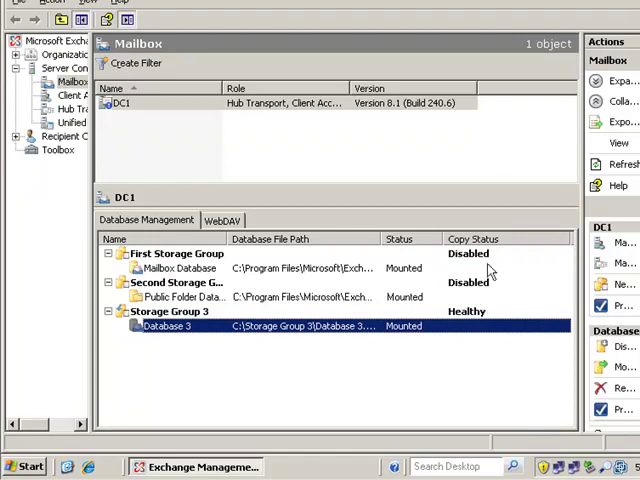
pyautogui.click(176, 252)
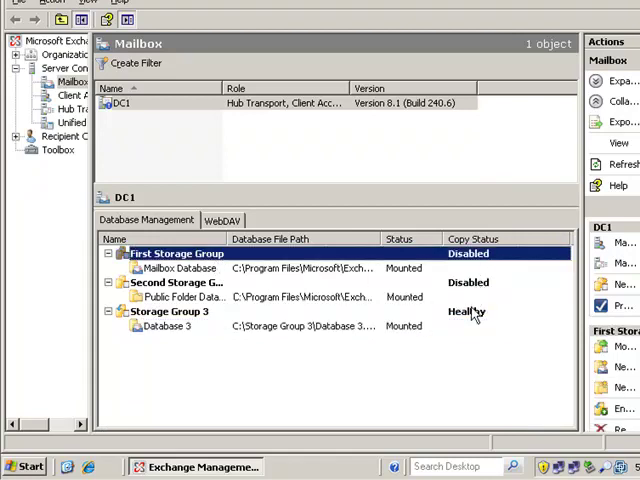
pyautogui.click(170, 312)
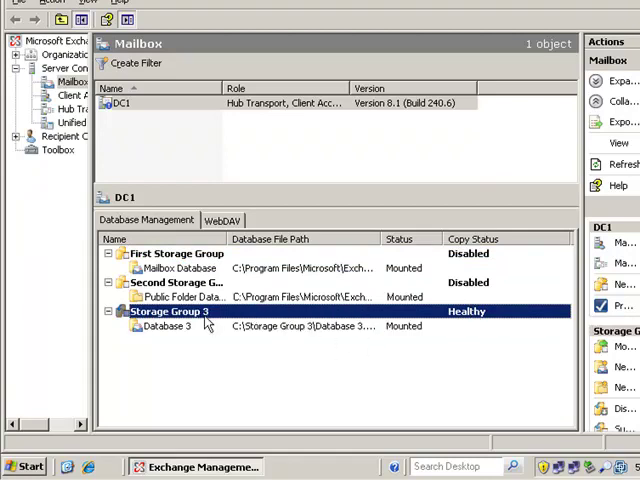
pyautogui.click(164, 326)
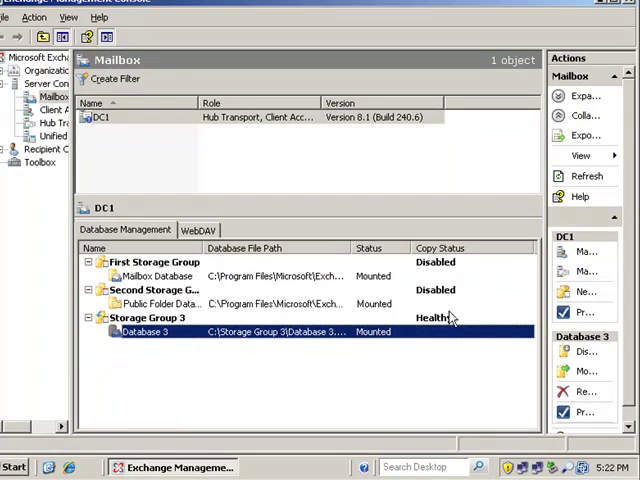
pyautogui.click(150, 316)
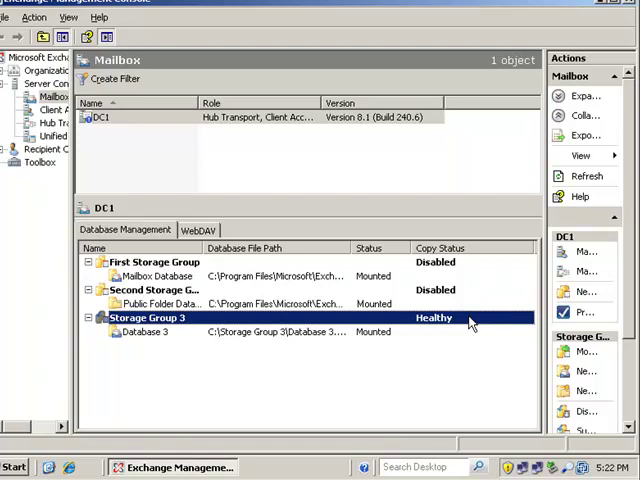
pyautogui.moveTo(488, 228)
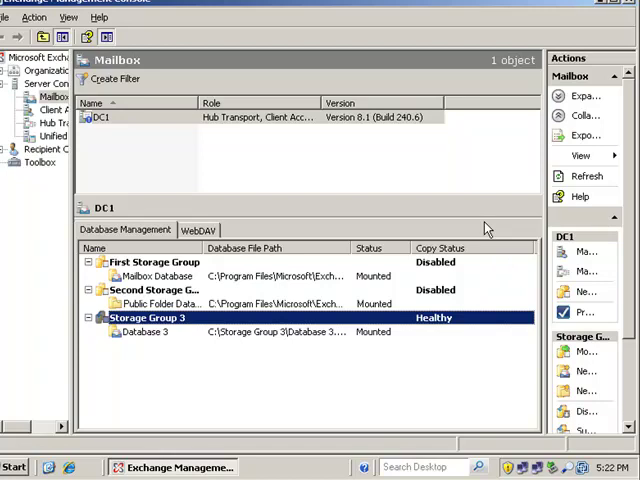
pyautogui.moveTo(488, 230)
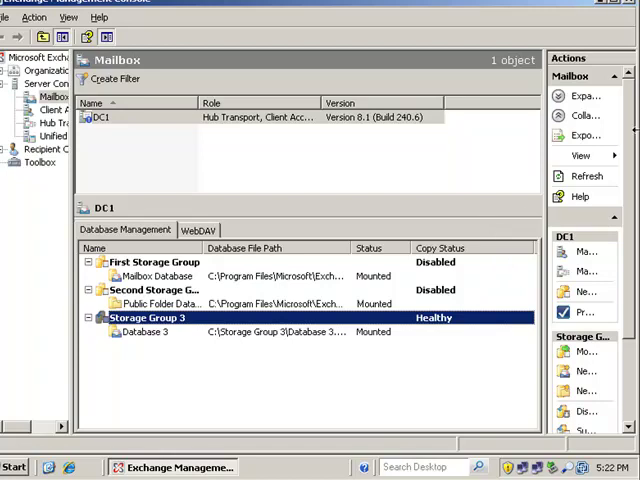